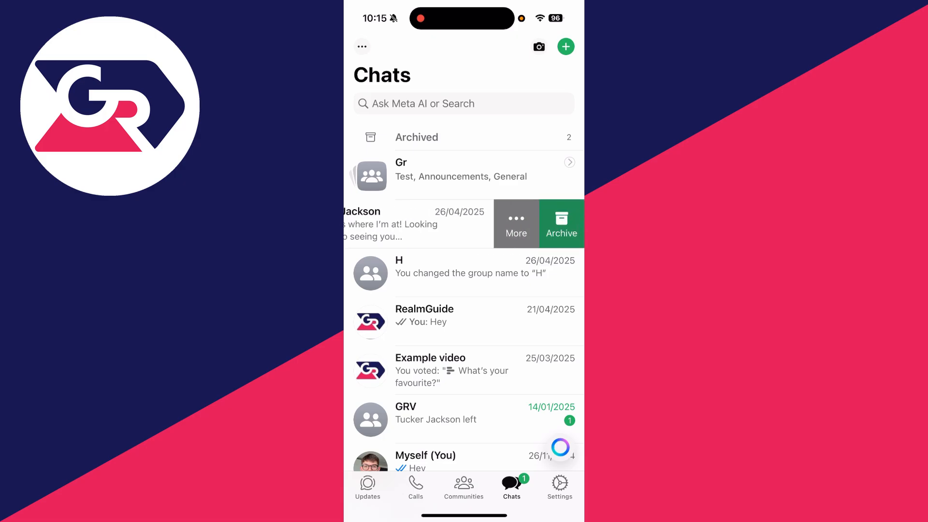
click(516, 223)
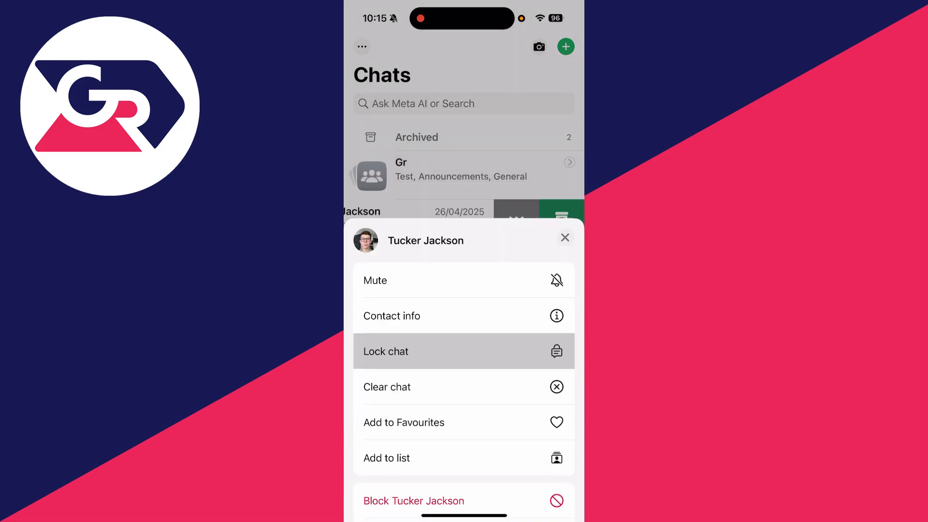
click(385, 351)
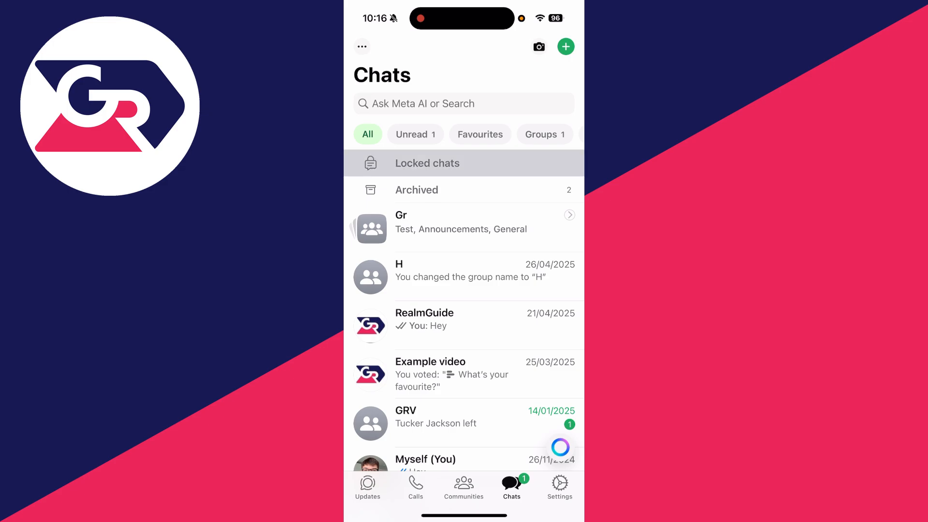
- Unlock Tucker's 'Hi' chat from Locked chats, then open it from the Chats list
click(427, 163)
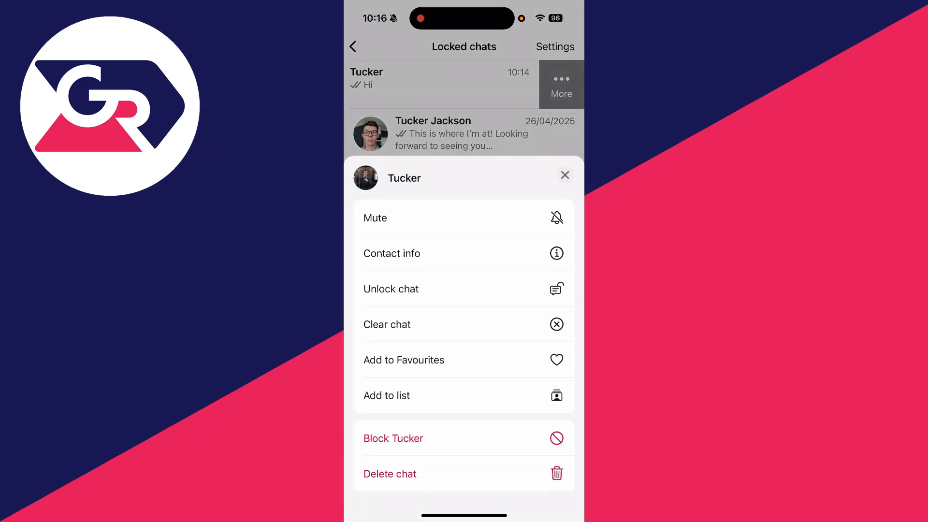
click(391, 289)
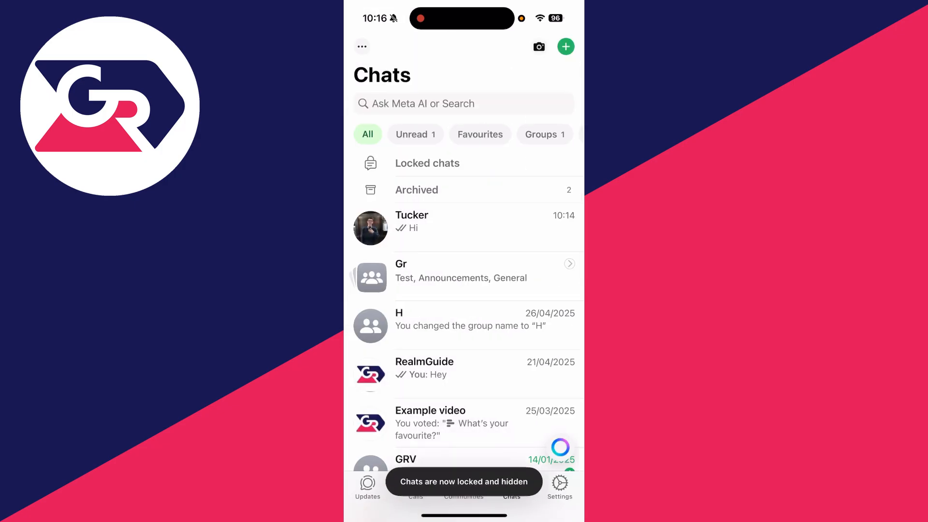
click(411, 227)
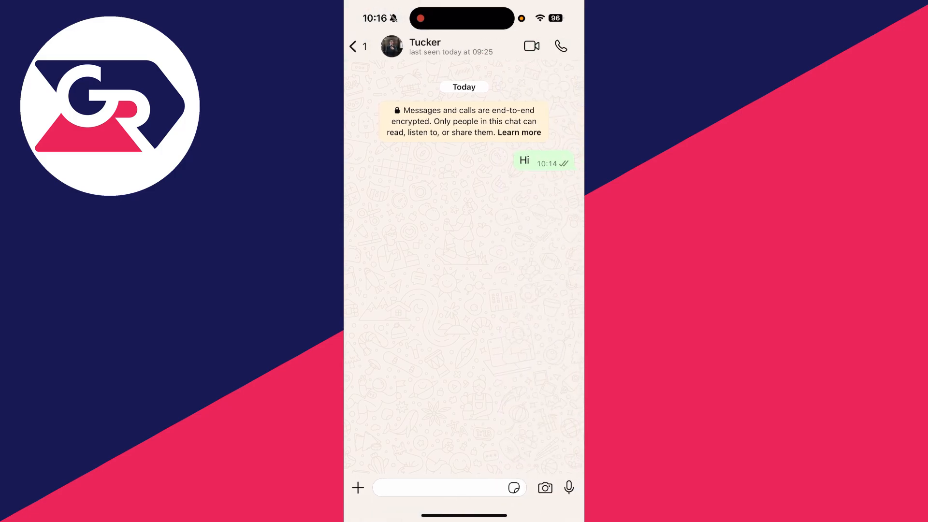